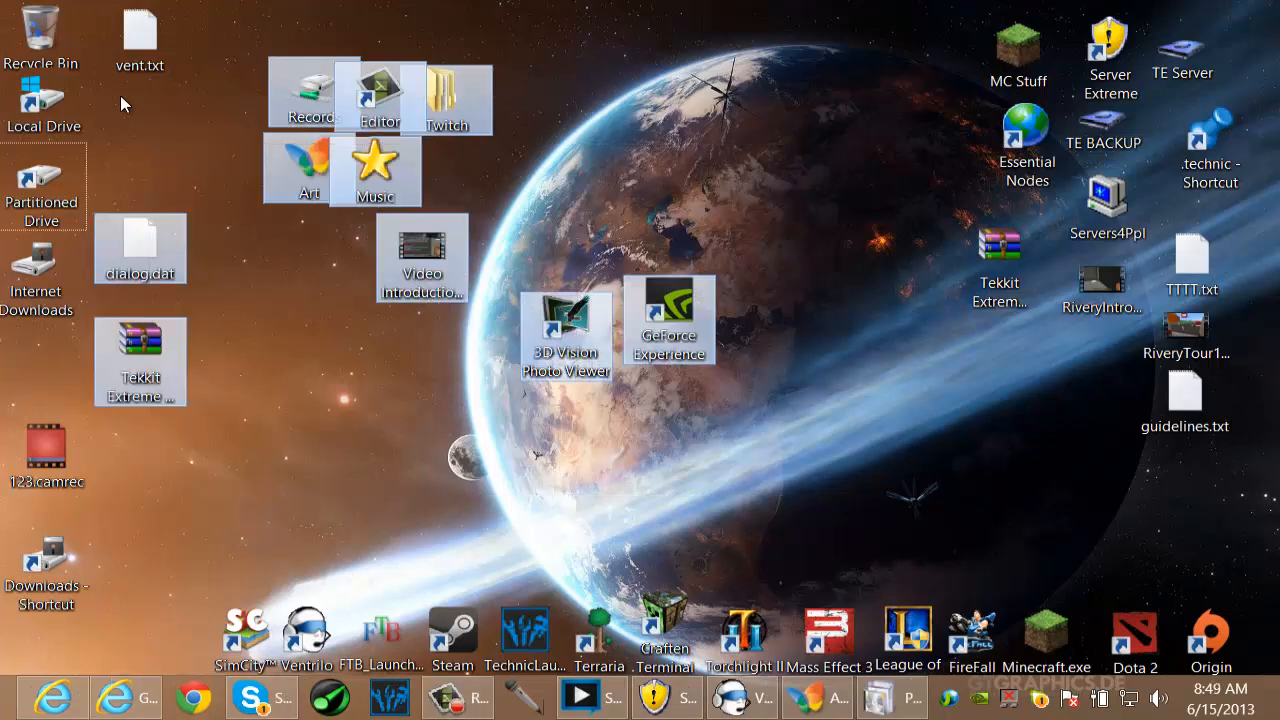
- Try the slow right-click shortcut menu on the desktop to show the problem
{"action": "left_click", "coordinate": [458, 502]}
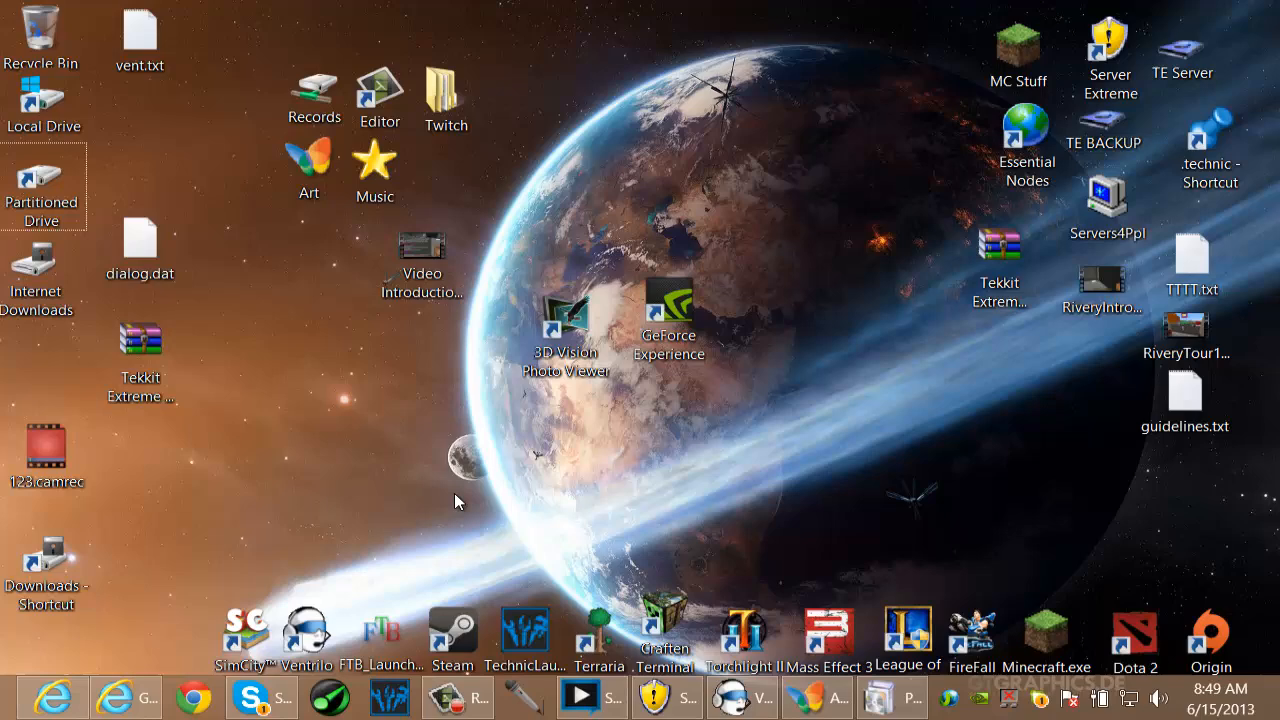
{"action": "mouse_move", "coordinate": [658, 78]}
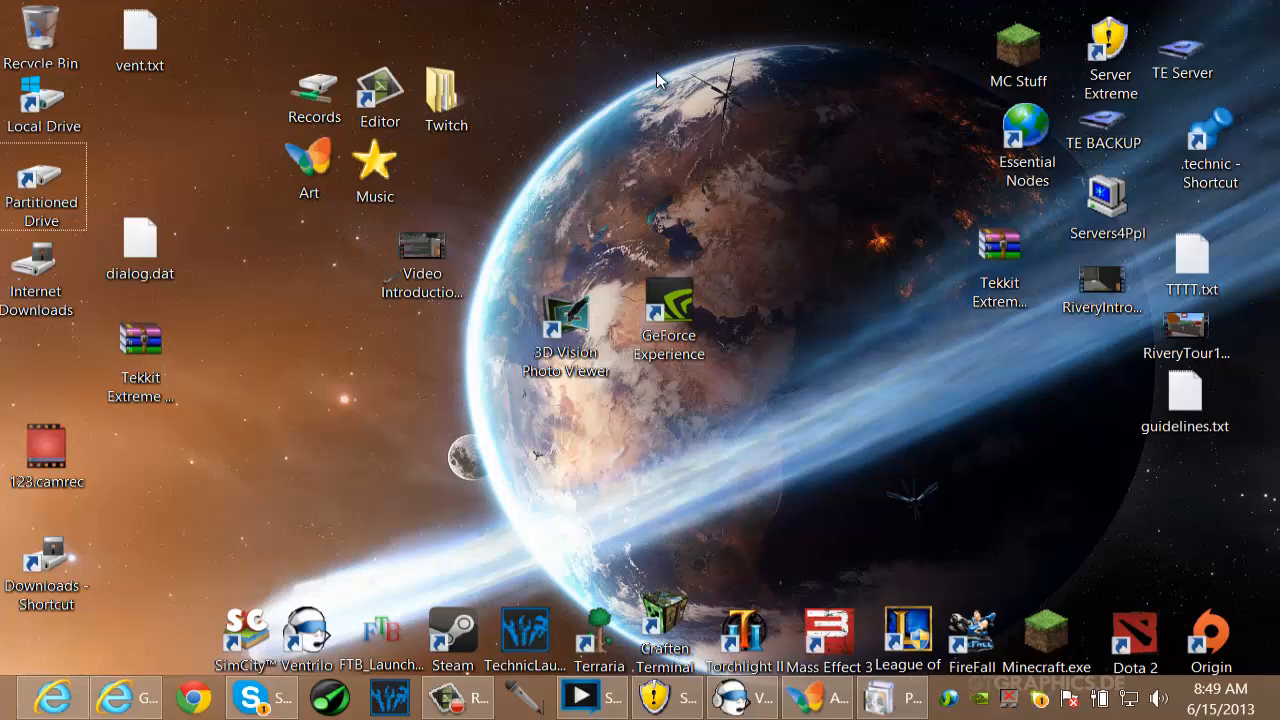
{"action": "right_click", "coordinate": [660, 80]}
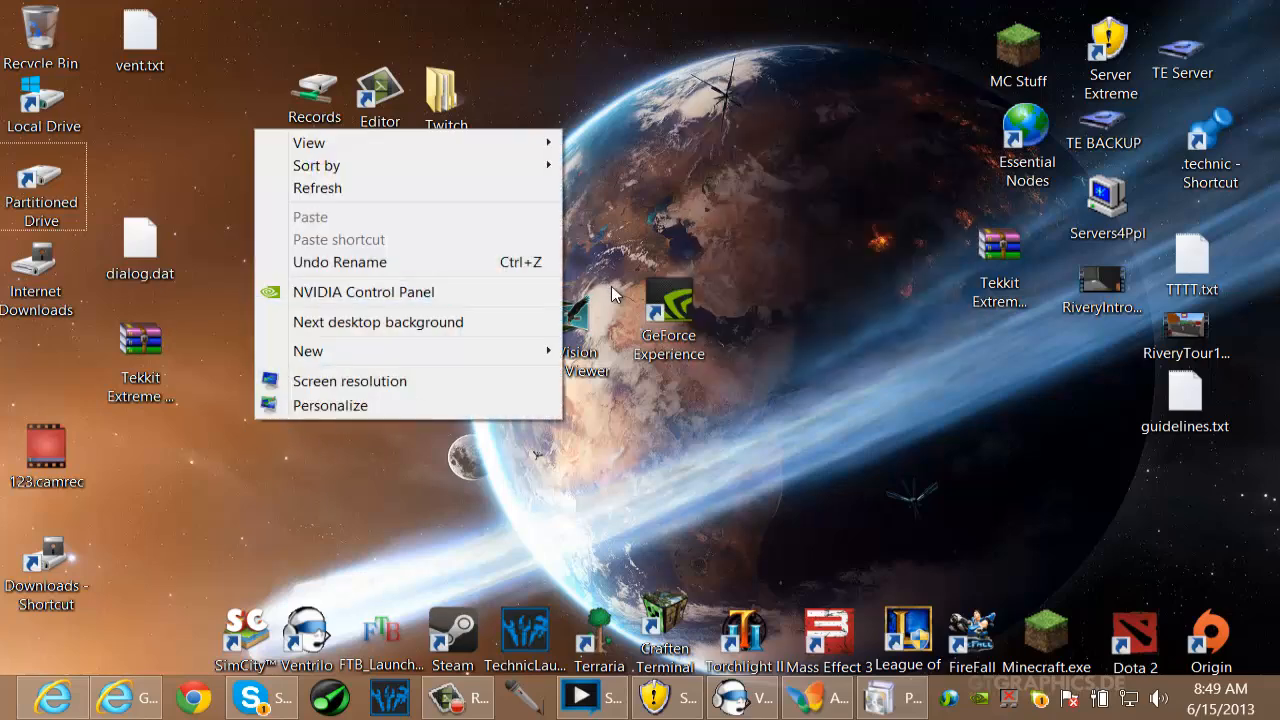
{"action": "right_click", "coordinate": [1024, 136]}
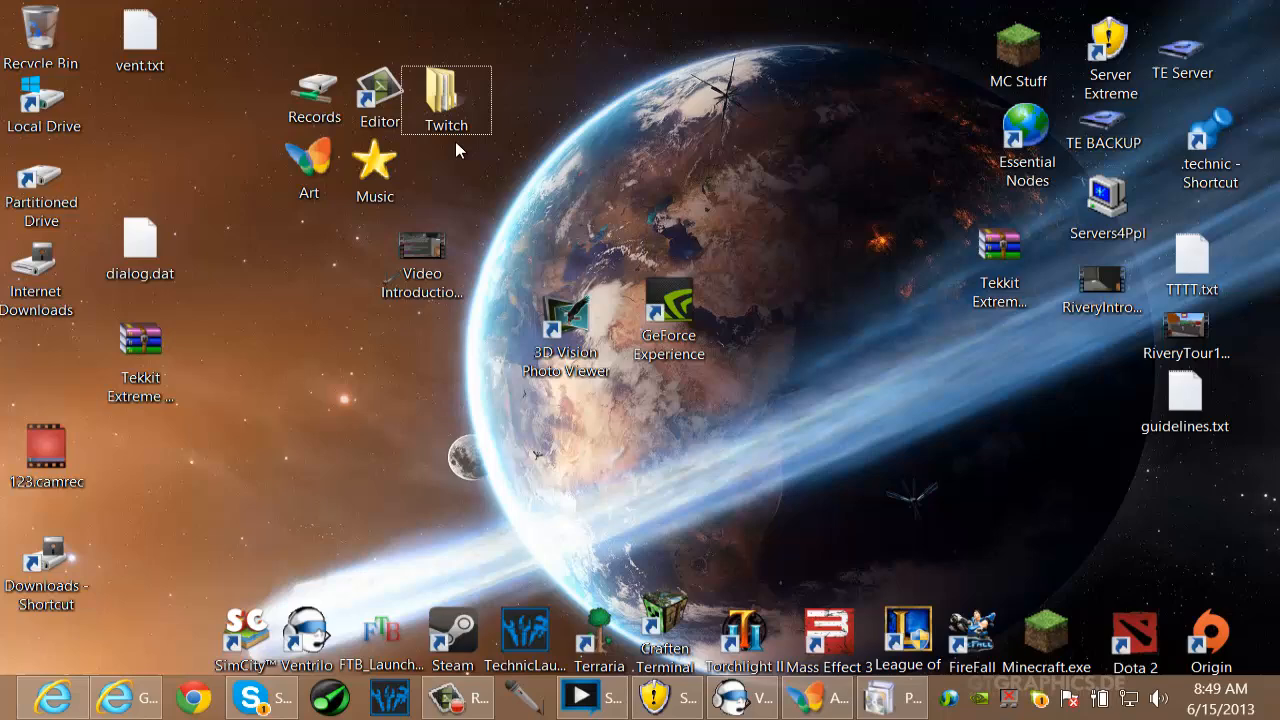
{"action": "mouse_move", "coordinate": [796, 510]}
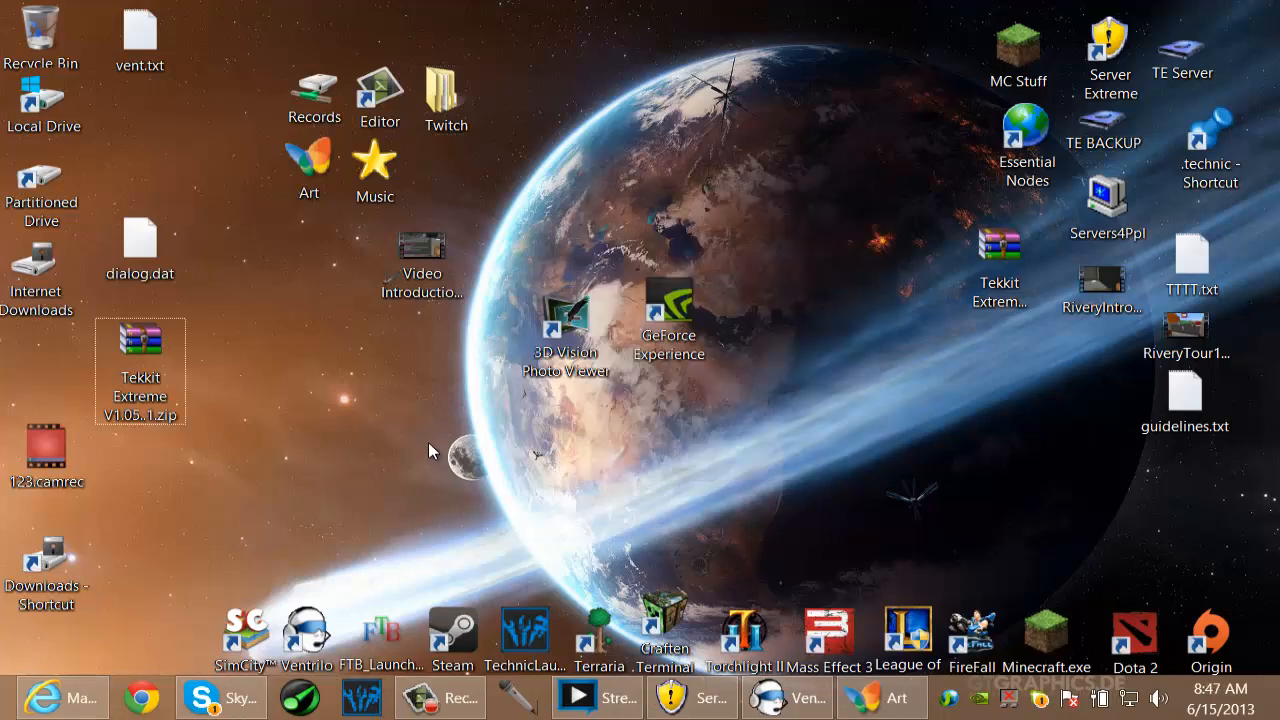
{"action": "mouse_move", "coordinate": [602, 534]}
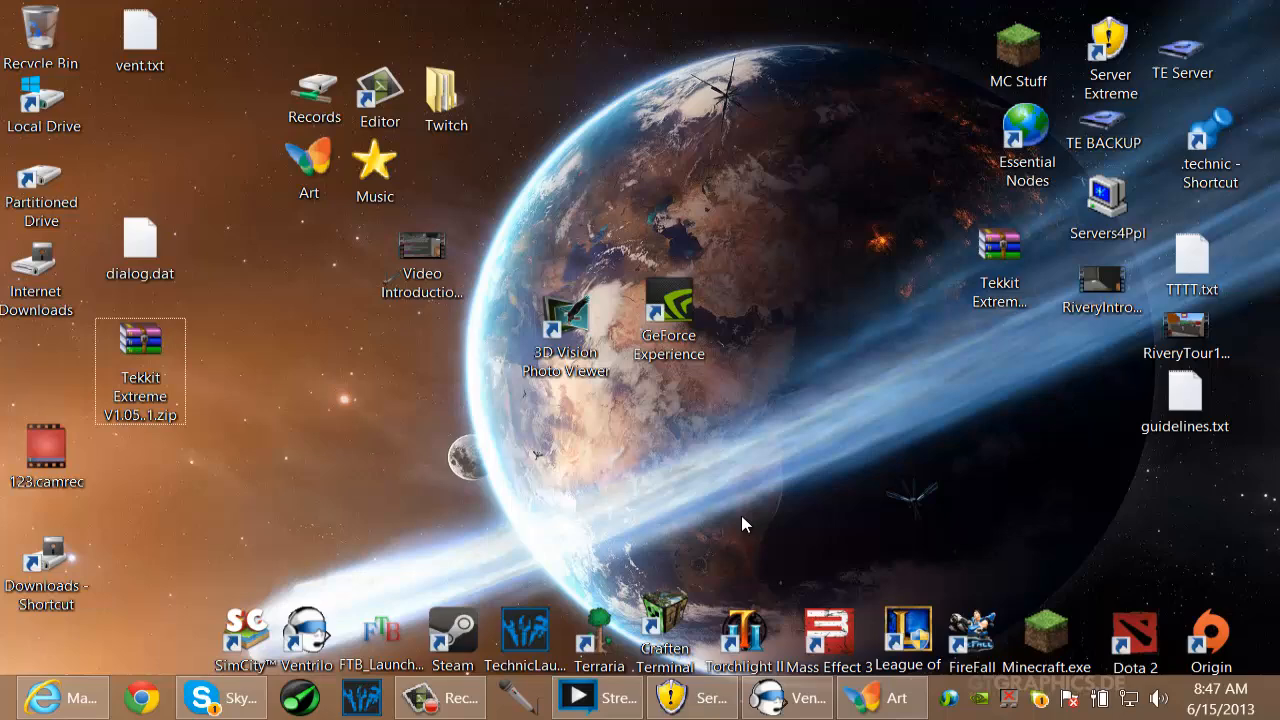
{"action": "mouse_move", "coordinate": [738, 516]}
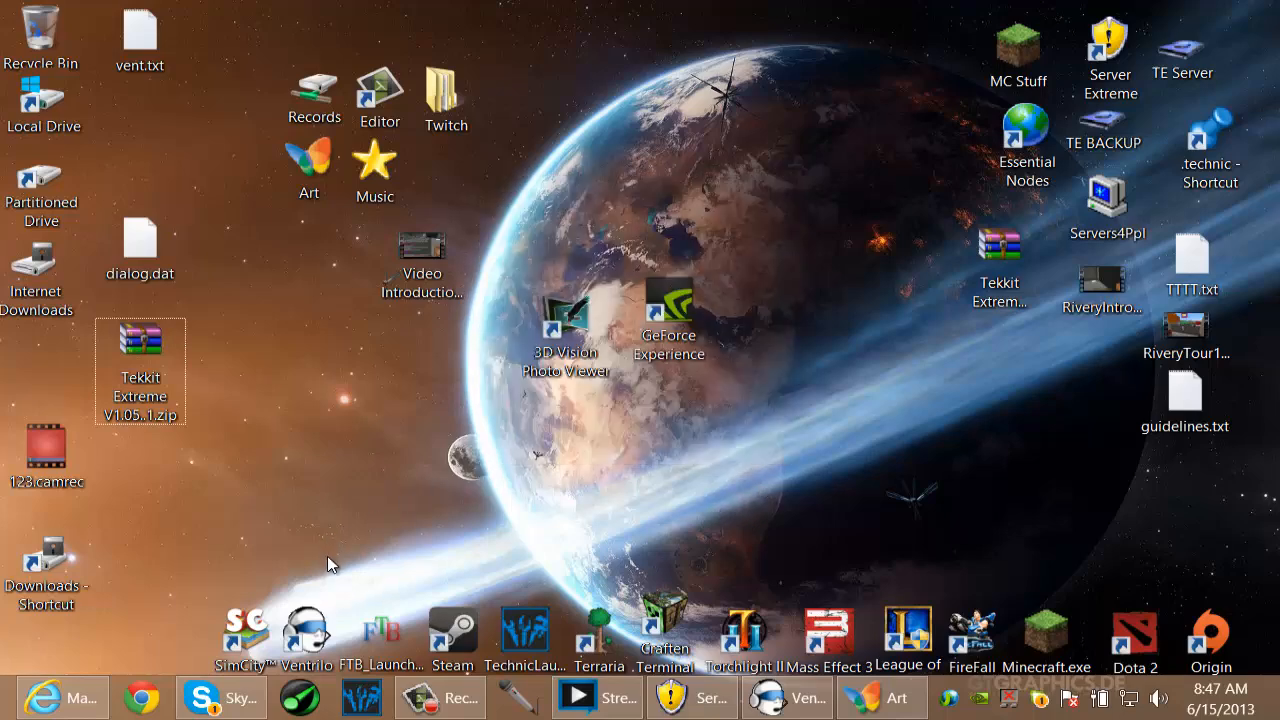
{"action": "mouse_move", "coordinate": [812, 540]}
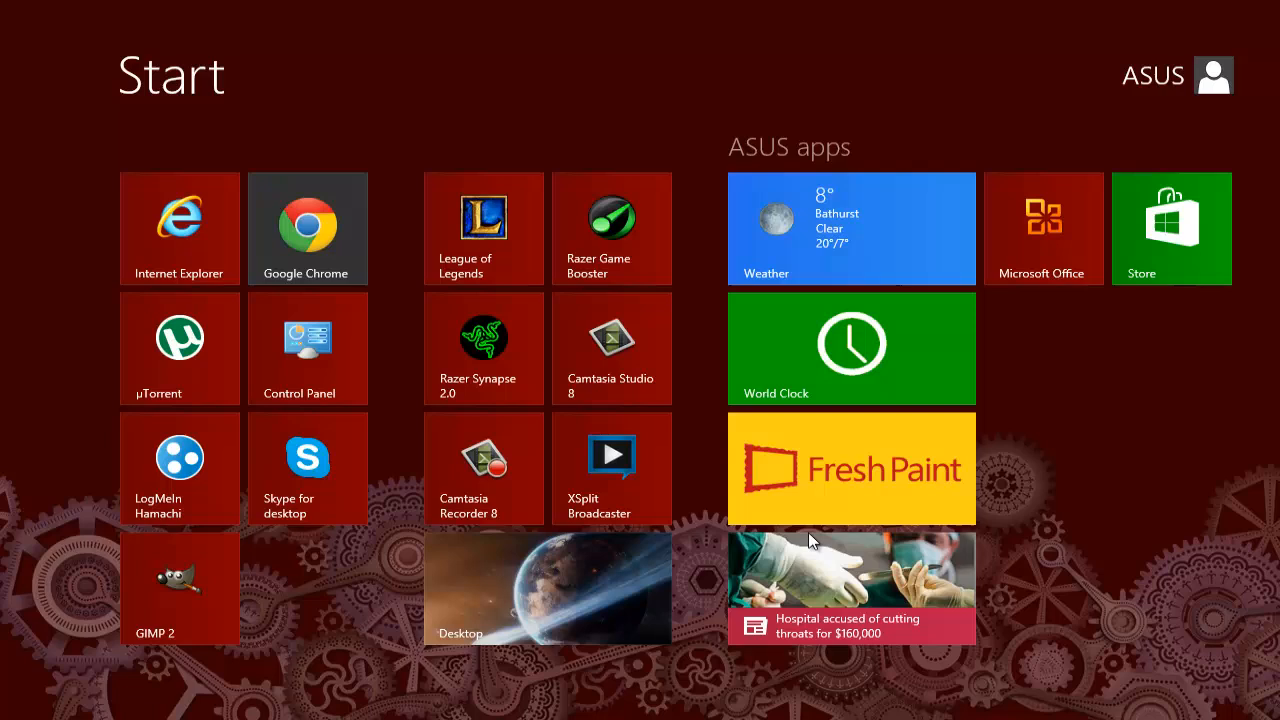
- Search the Start Screen for 'unins' and filter the results to Settings
{"action": "type", "text": "uninstall"}
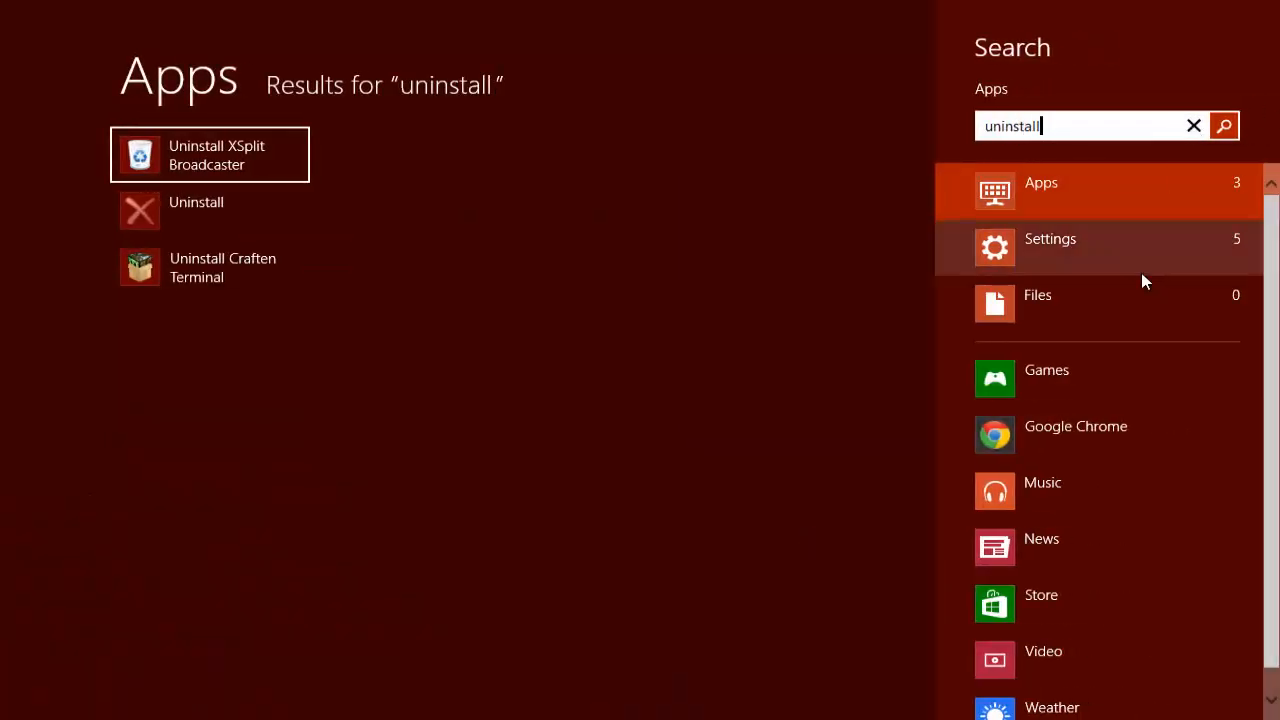
{"action": "left_click", "coordinate": [1050, 246]}
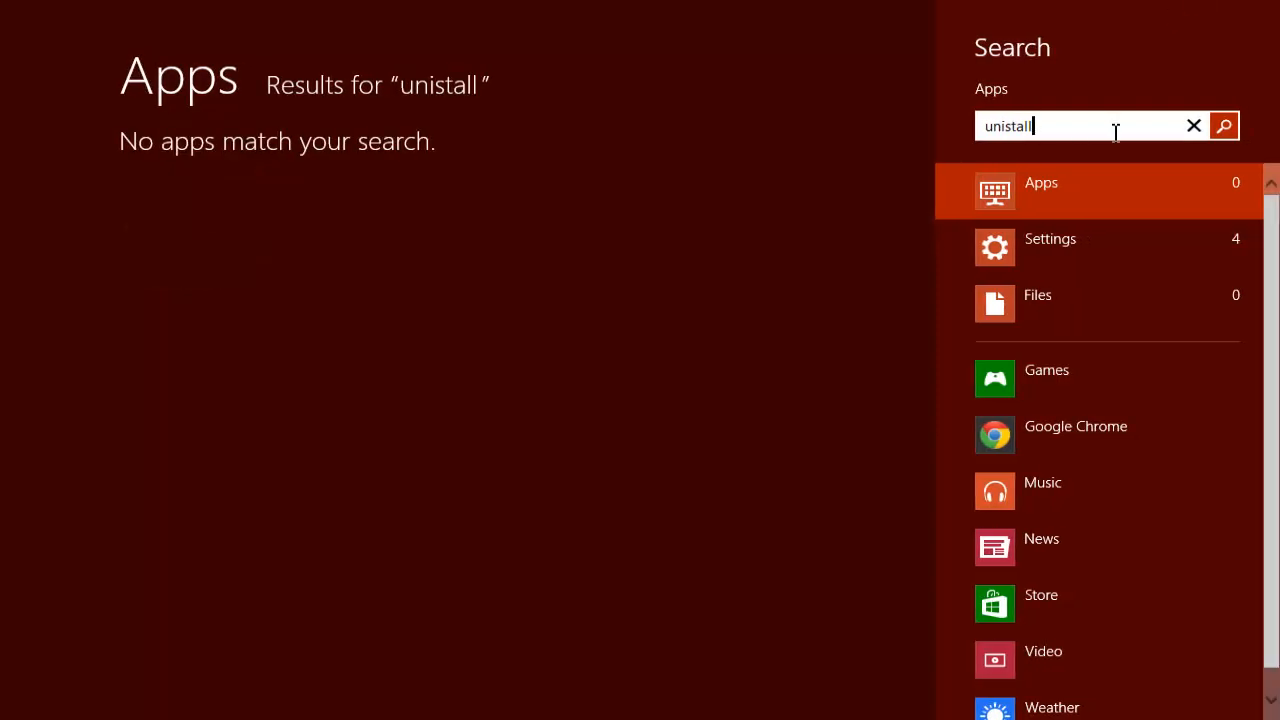
{"action": "left_click", "coordinate": [1050, 248]}
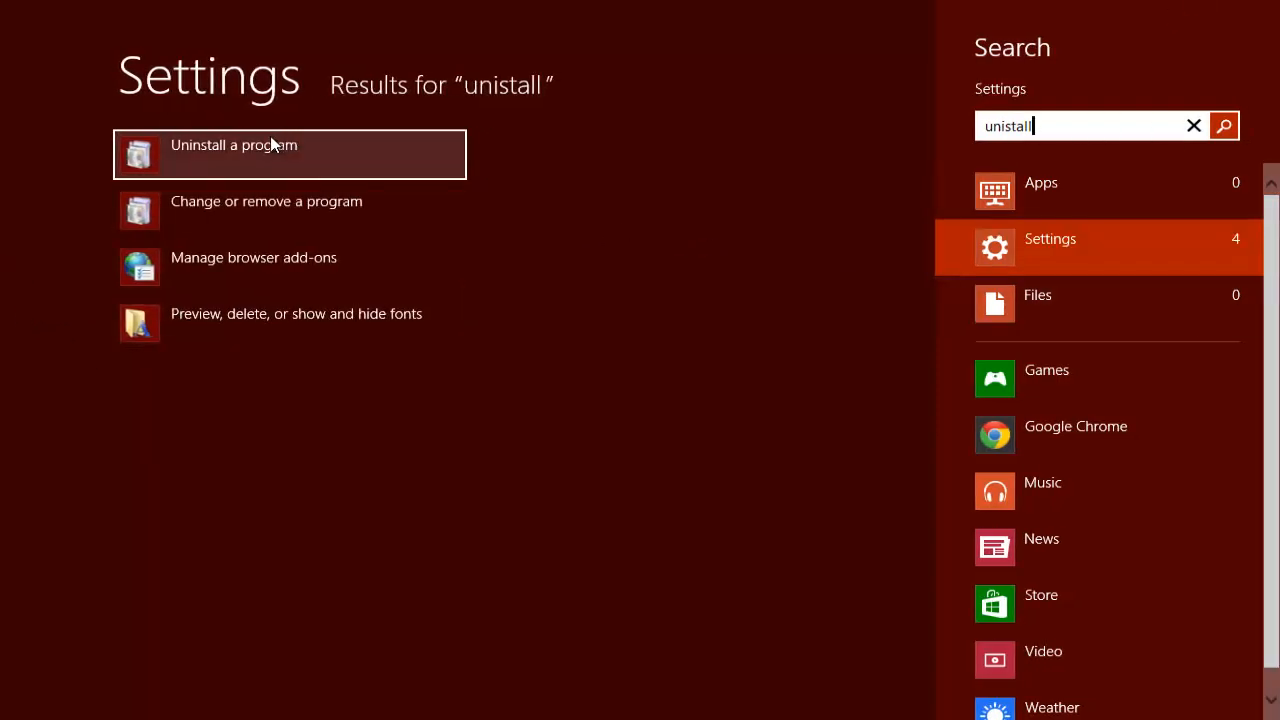
{"action": "mouse_move", "coordinate": [208, 162]}
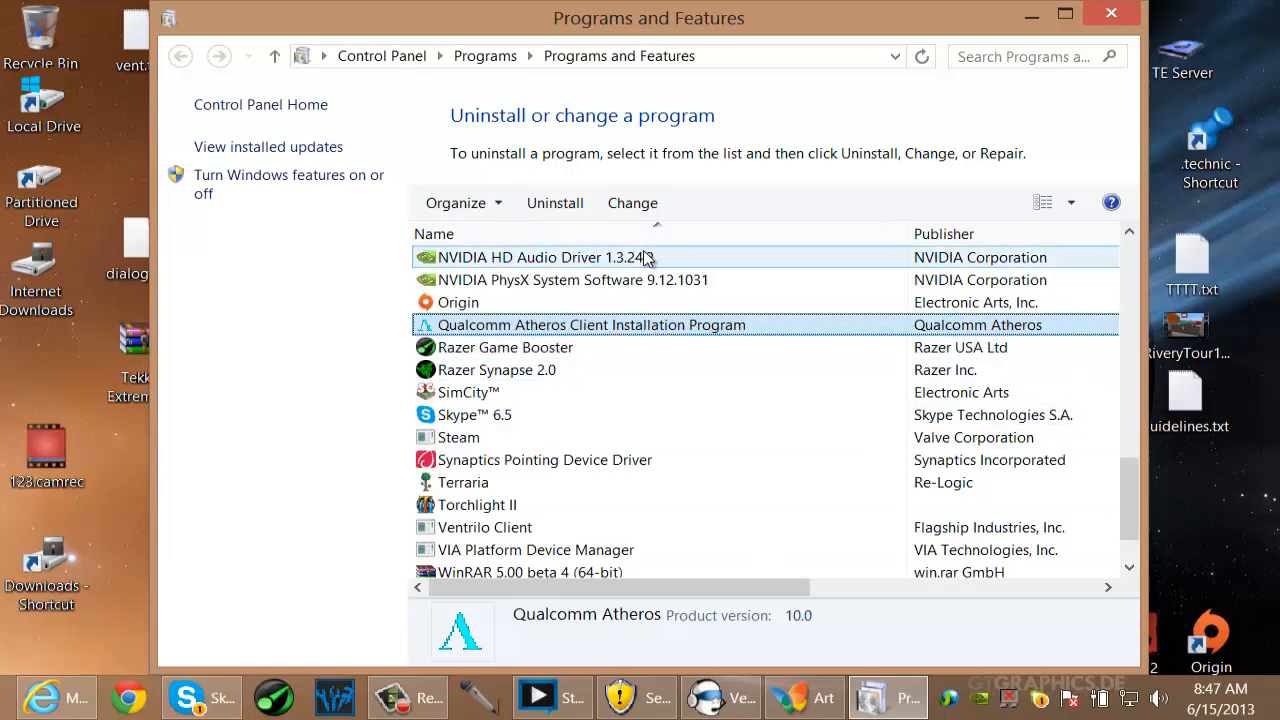
{"action": "mouse_move", "coordinate": [540, 348]}
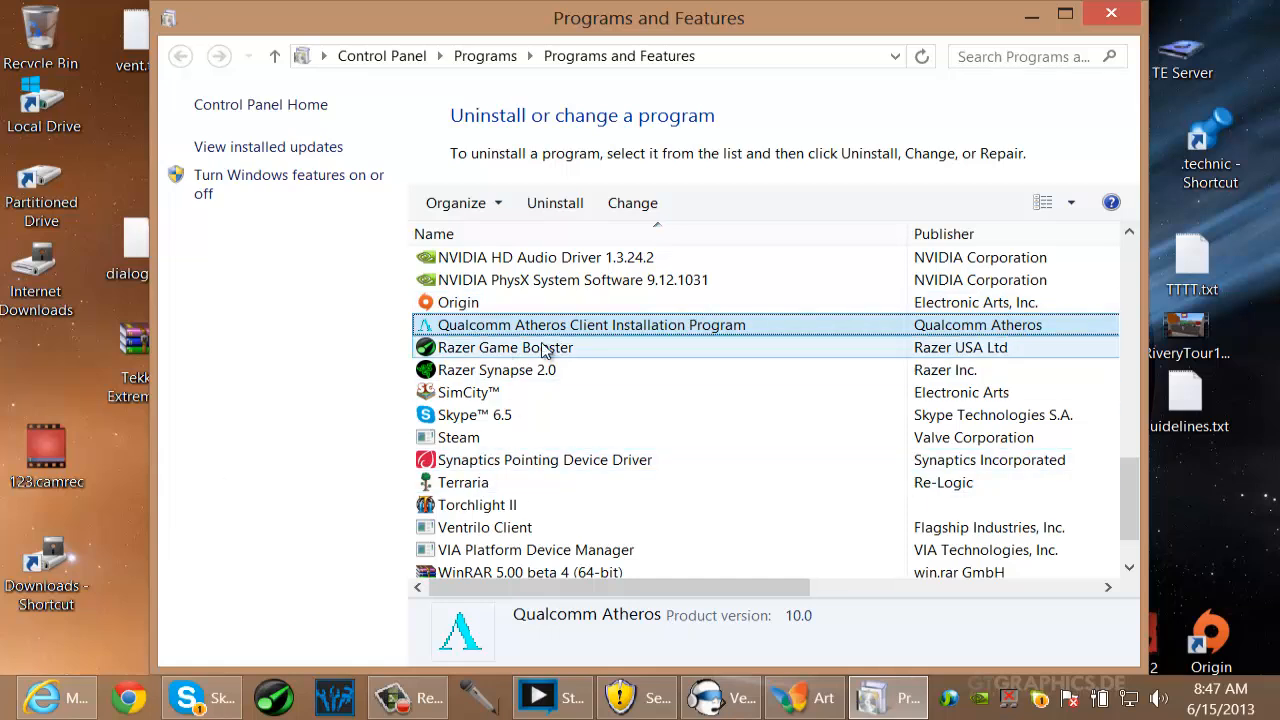
{"action": "mouse_move", "coordinate": [698, 362]}
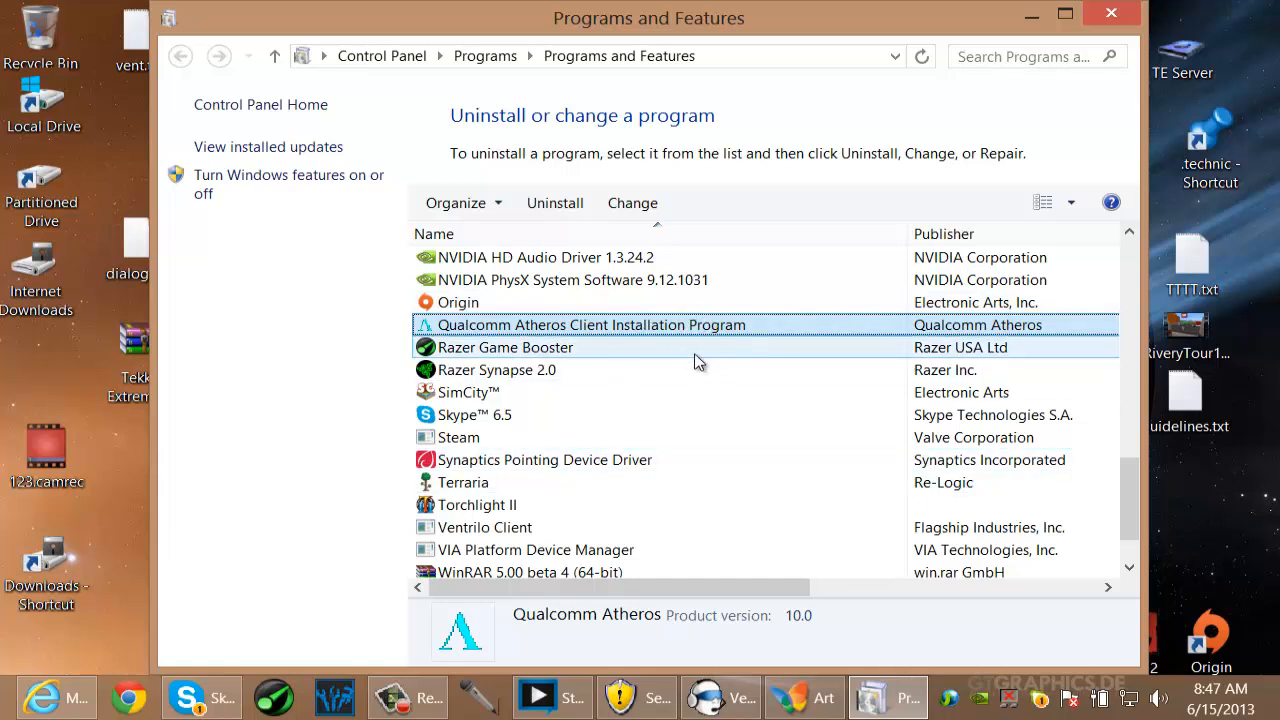
{"action": "mouse_move", "coordinate": [710, 348]}
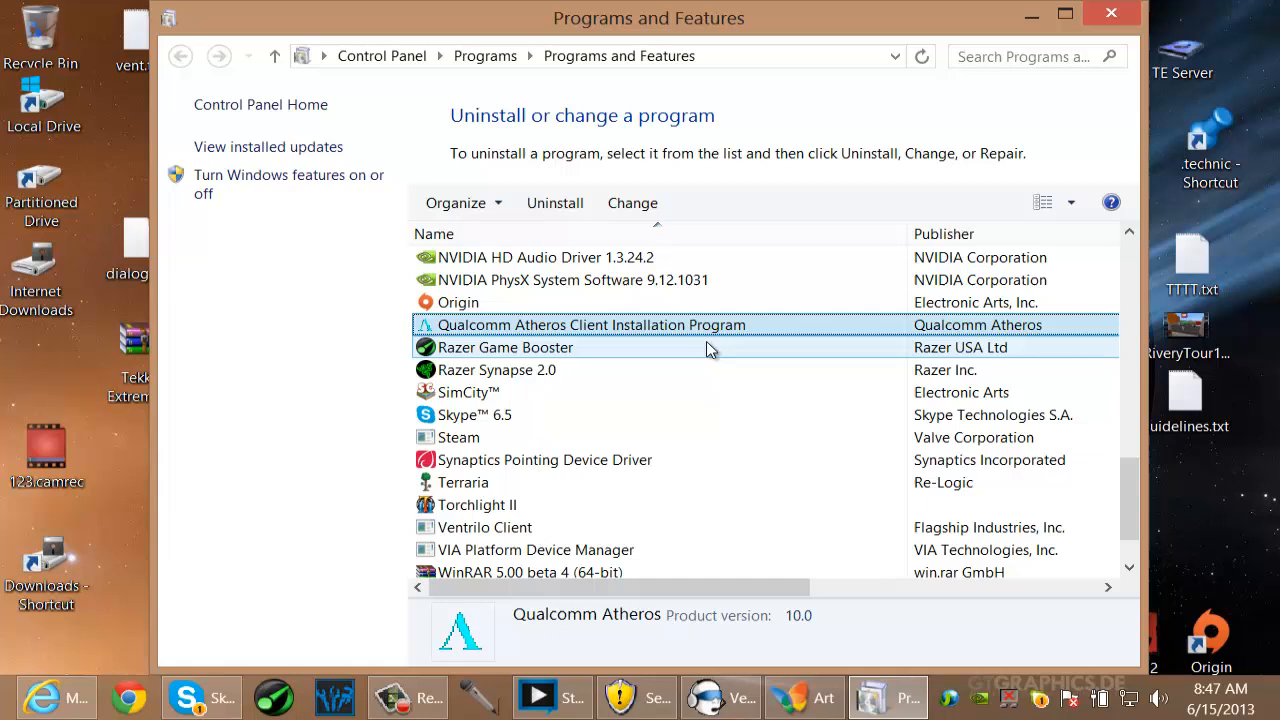
- Select Qualcomm Atheros Client Installation Program in the Programs and Features list
{"action": "right_click", "coordinate": [96, 528]}
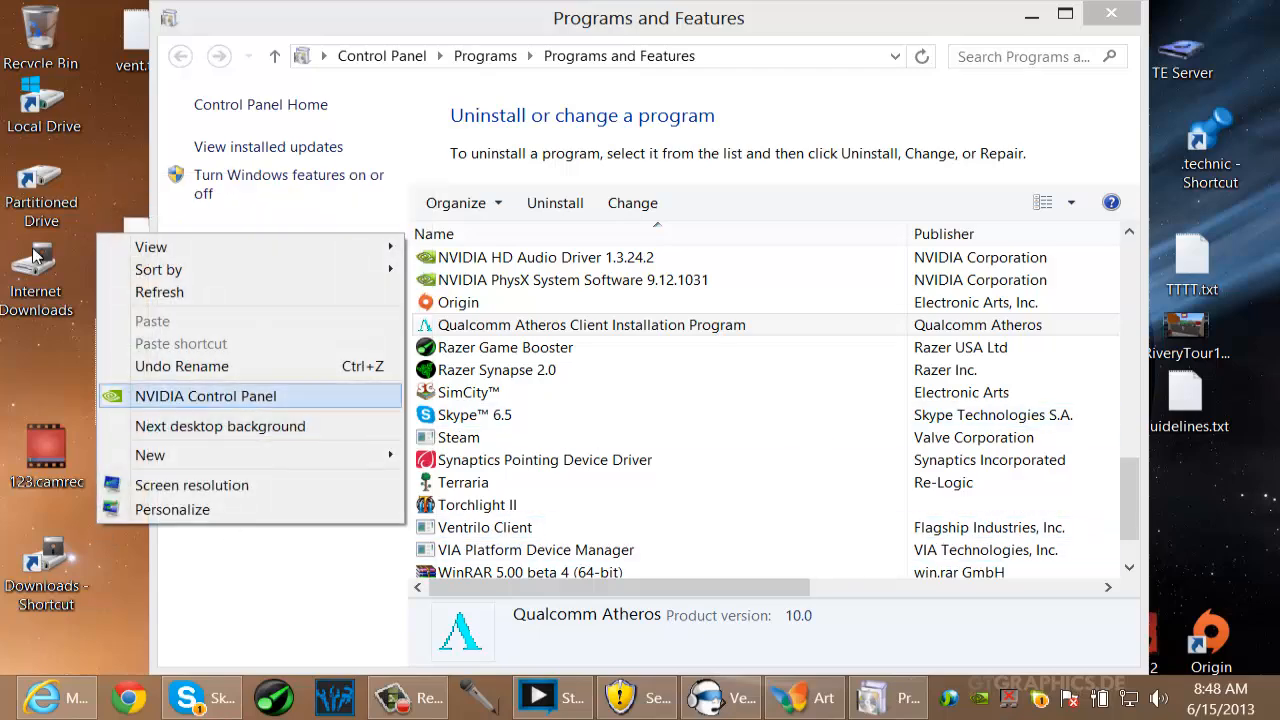
{"action": "left_click", "coordinate": [40, 180]}
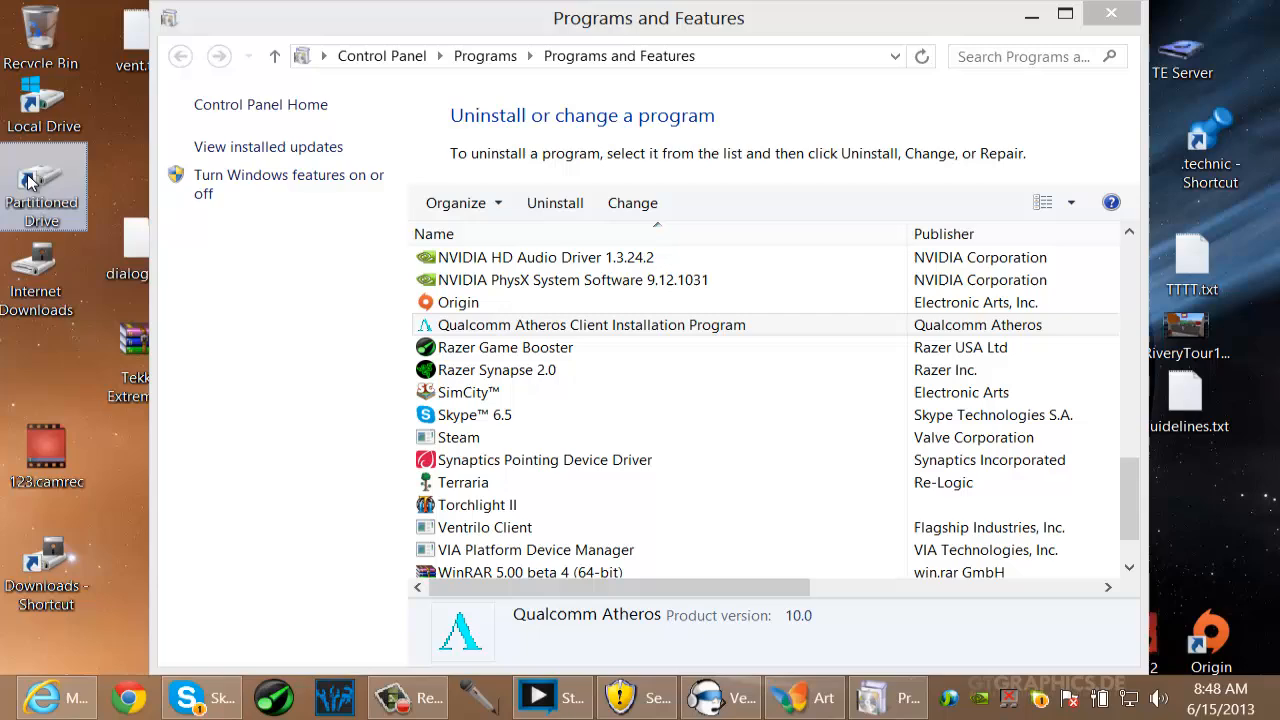
{"action": "mouse_move", "coordinate": [160, 520]}
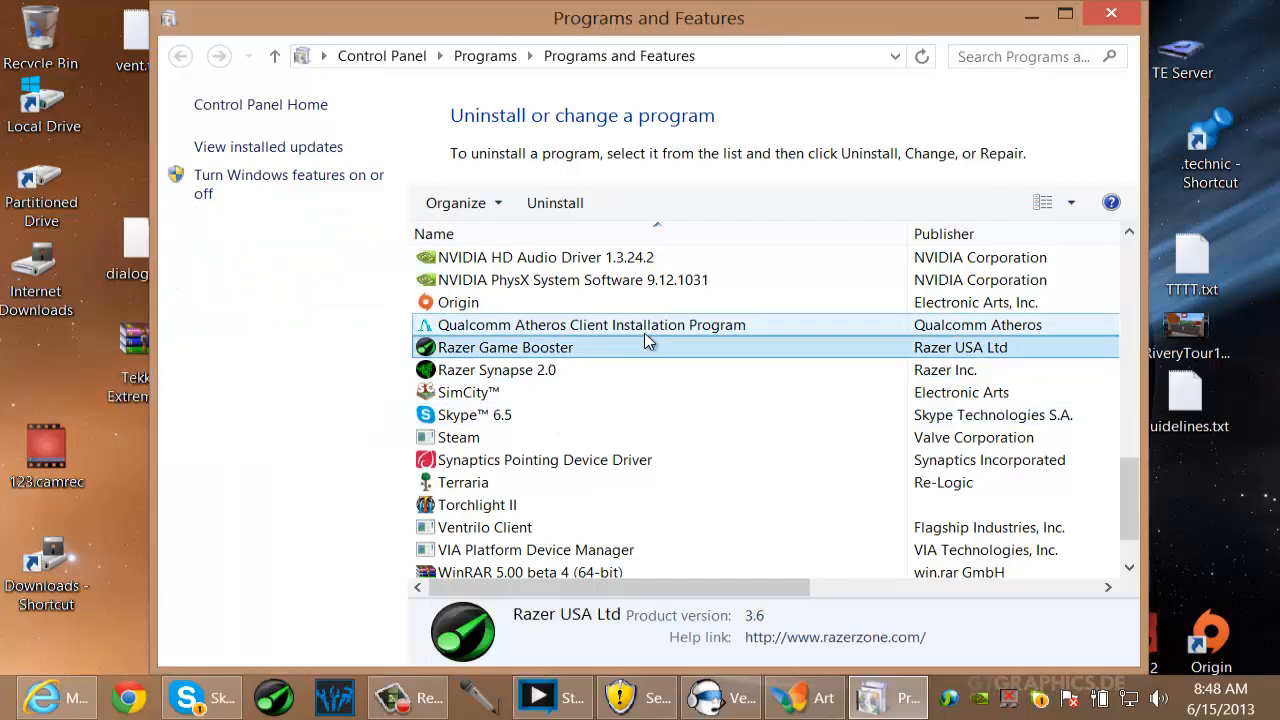
{"action": "left_click", "coordinate": [590, 324]}
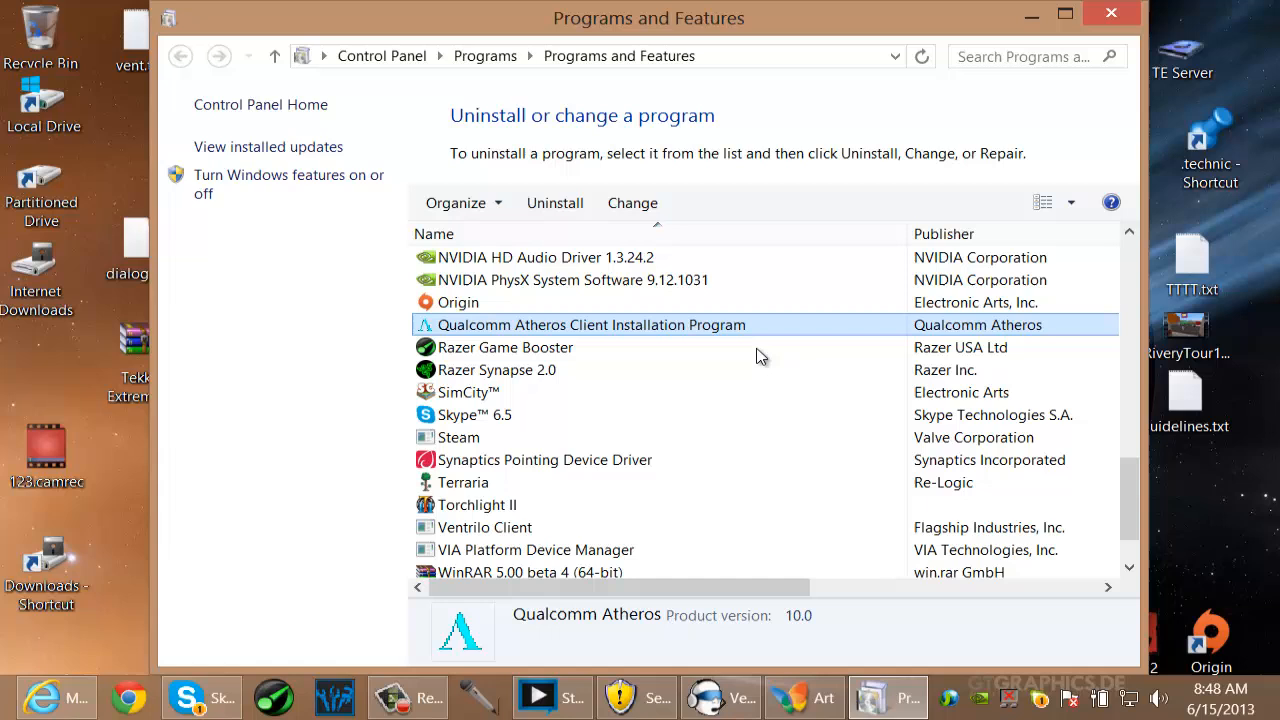
{"action": "mouse_move", "coordinate": [556, 202]}
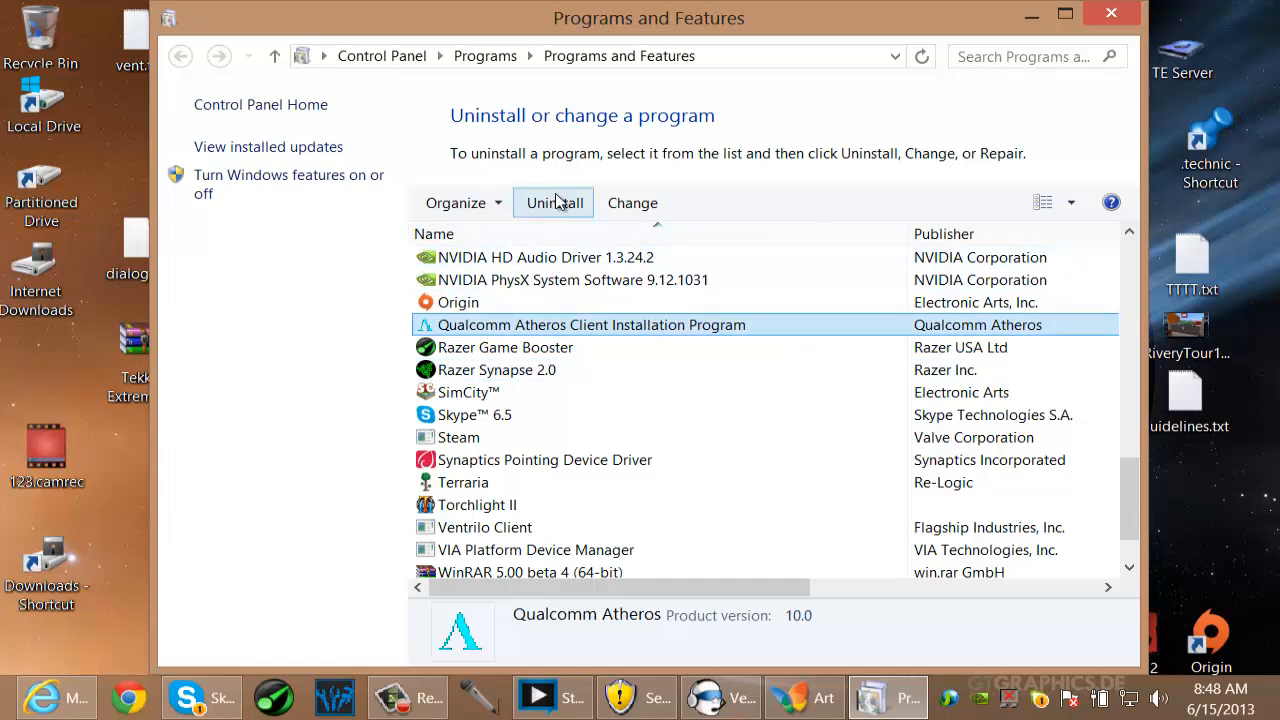
{"action": "mouse_move", "coordinate": [556, 204]}
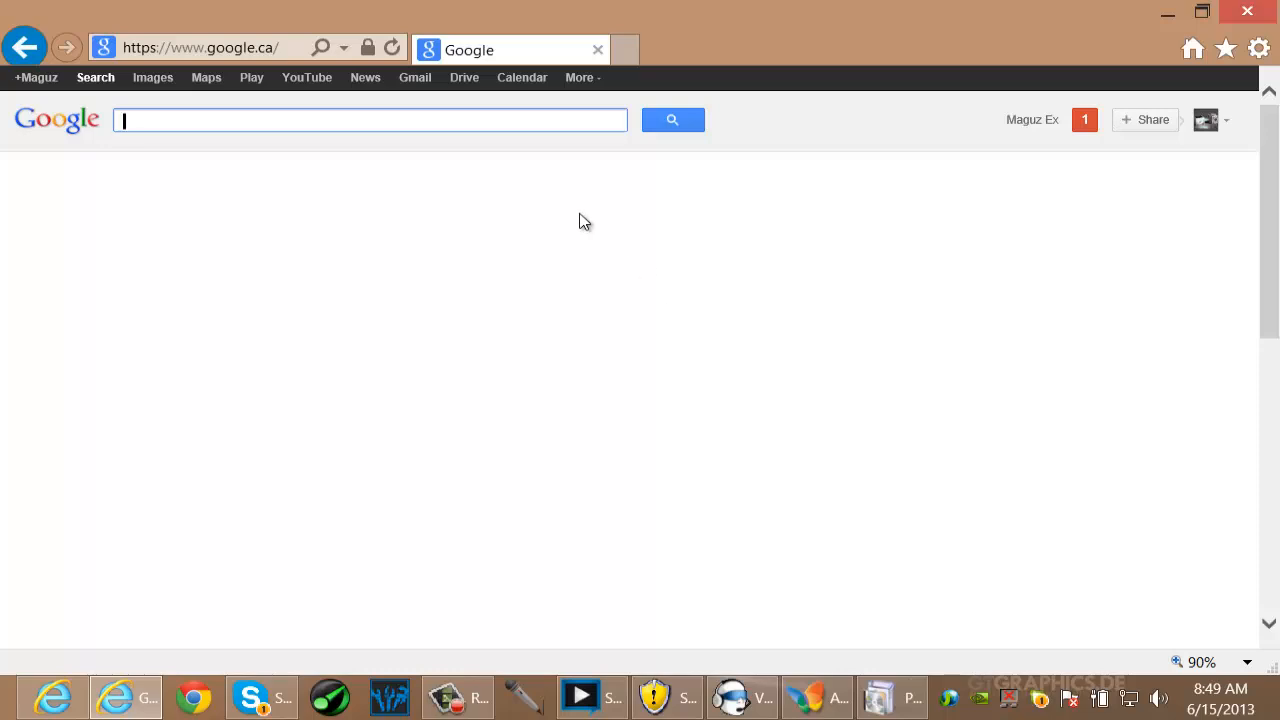
{"action": "mouse_move", "coordinate": [178, 120]}
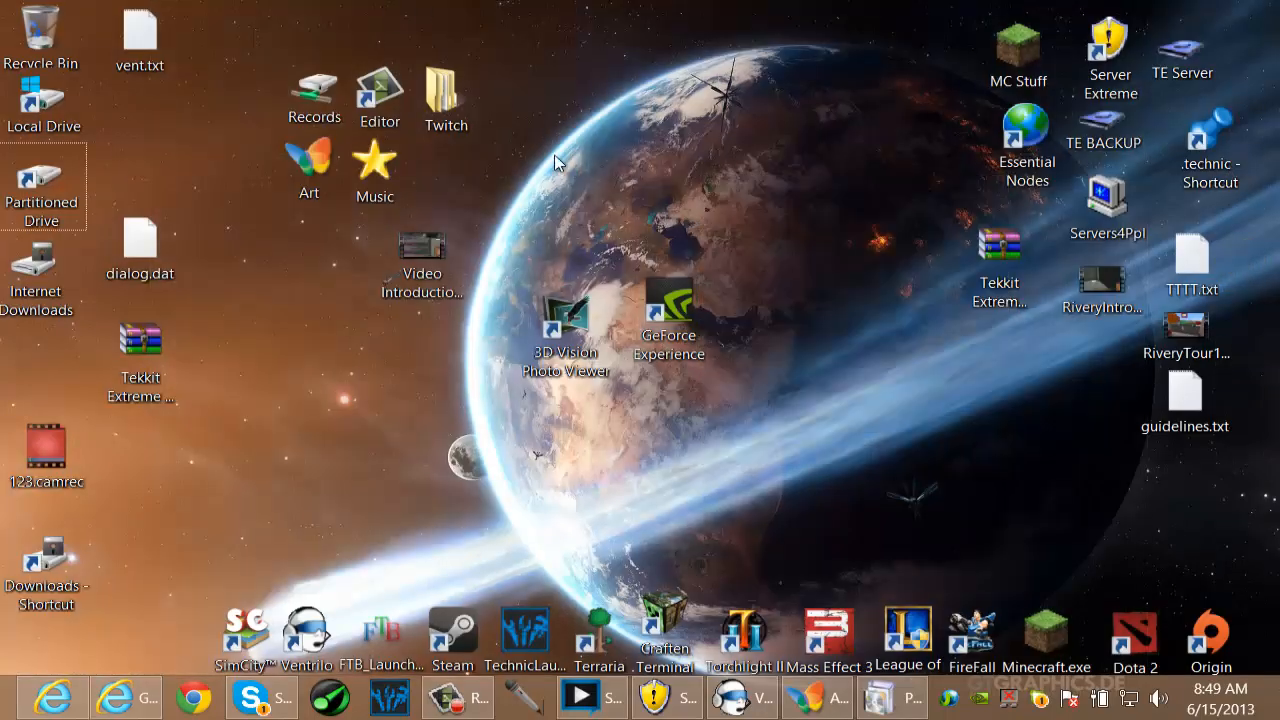
{"action": "mouse_move", "coordinate": [802, 456]}
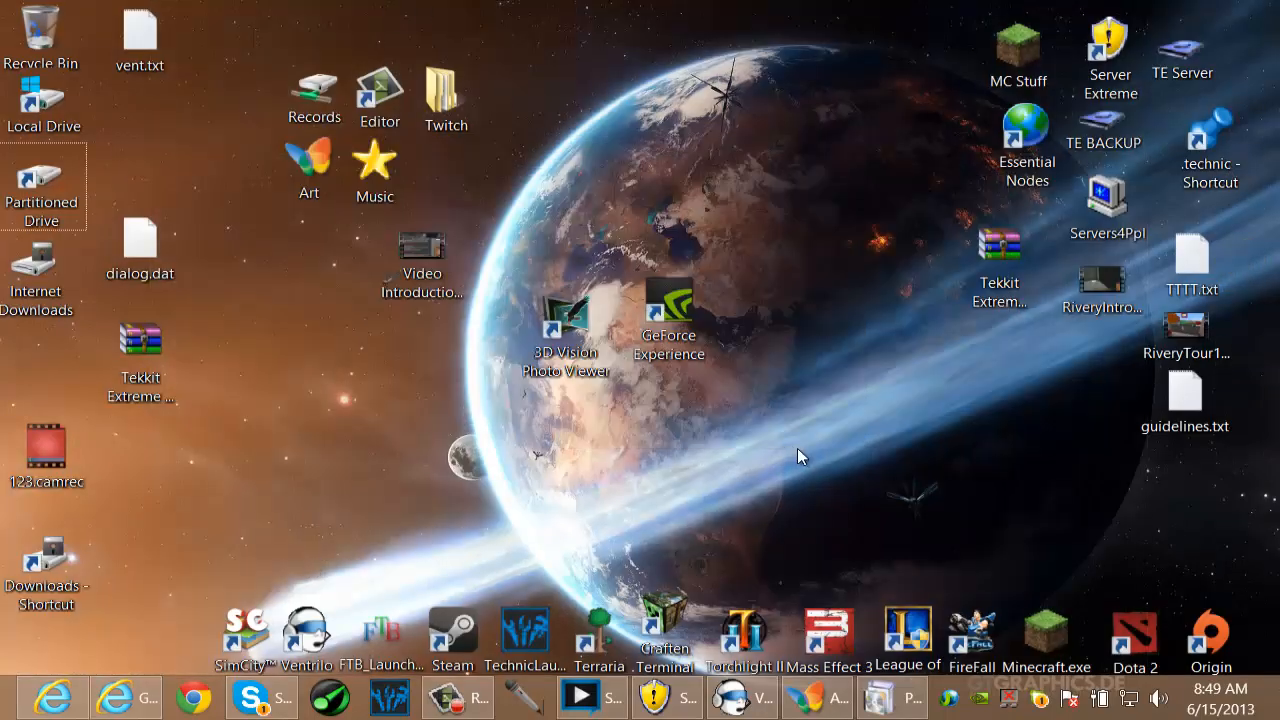
{"action": "mouse_move", "coordinate": [806, 464]}
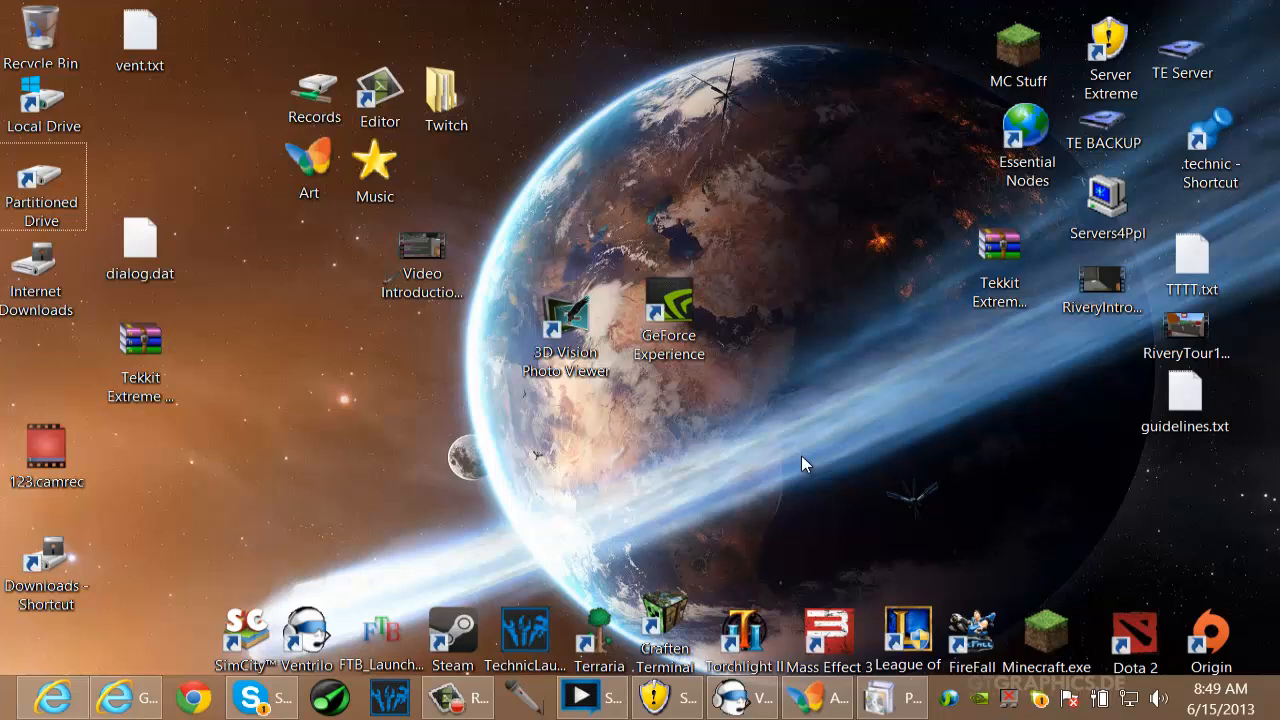
{"action": "mouse_move", "coordinate": [810, 428]}
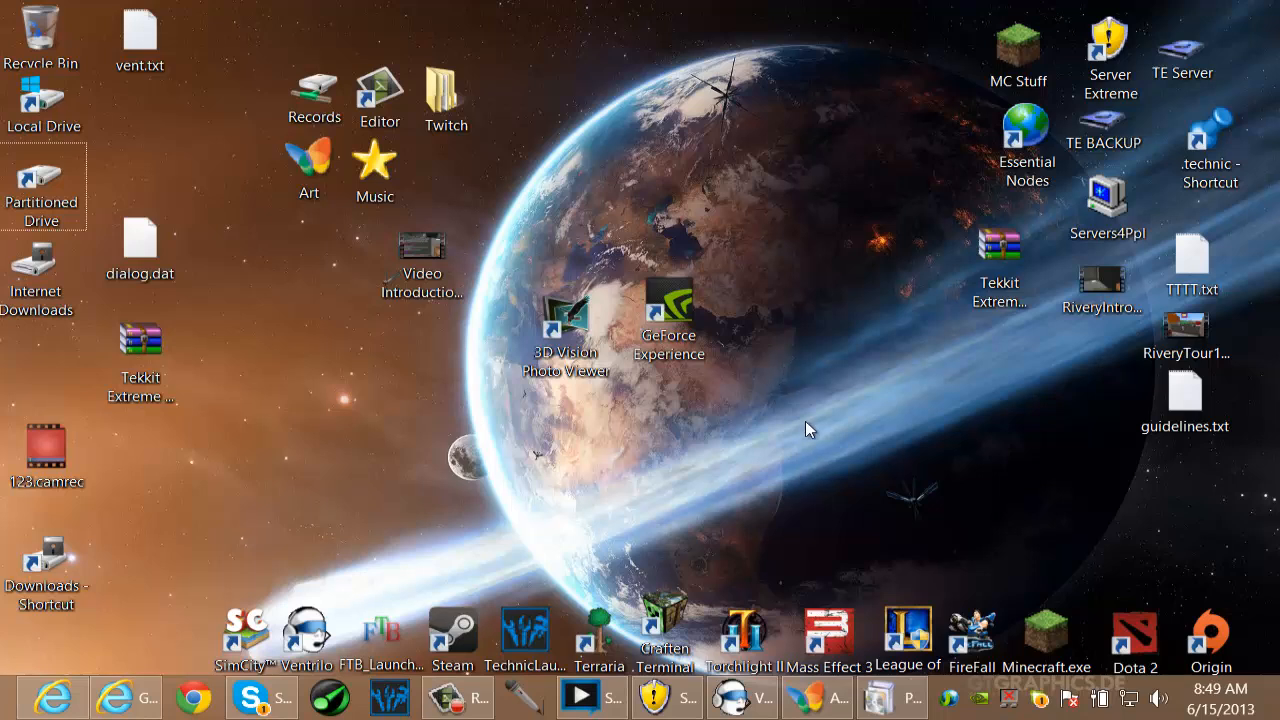
{"action": "mouse_move", "coordinate": [836, 428]}
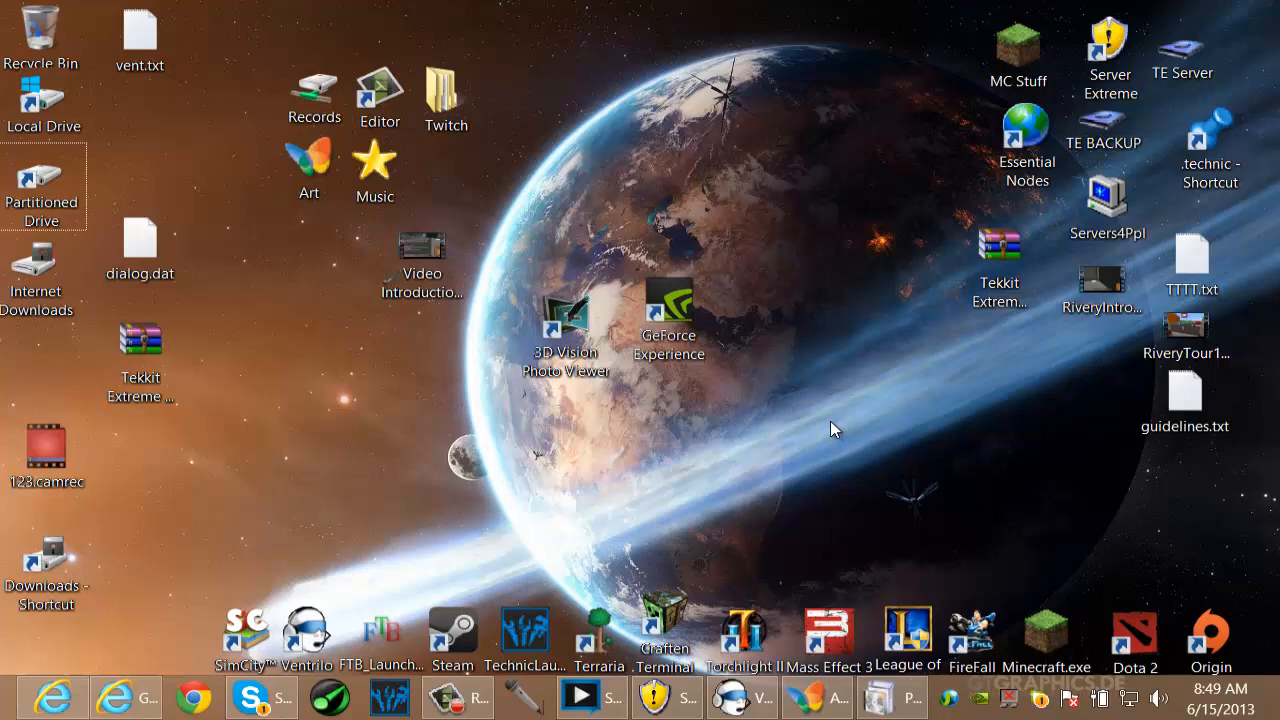
{"action": "mouse_move", "coordinate": [728, 492]}
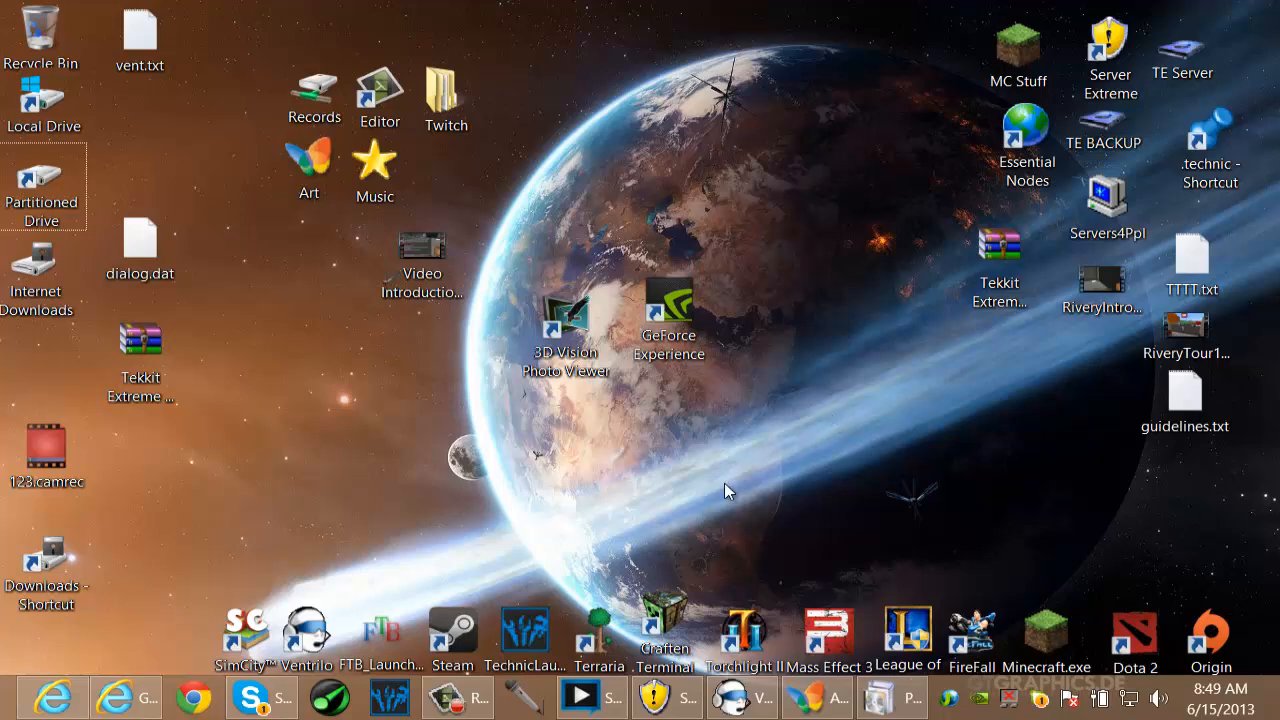